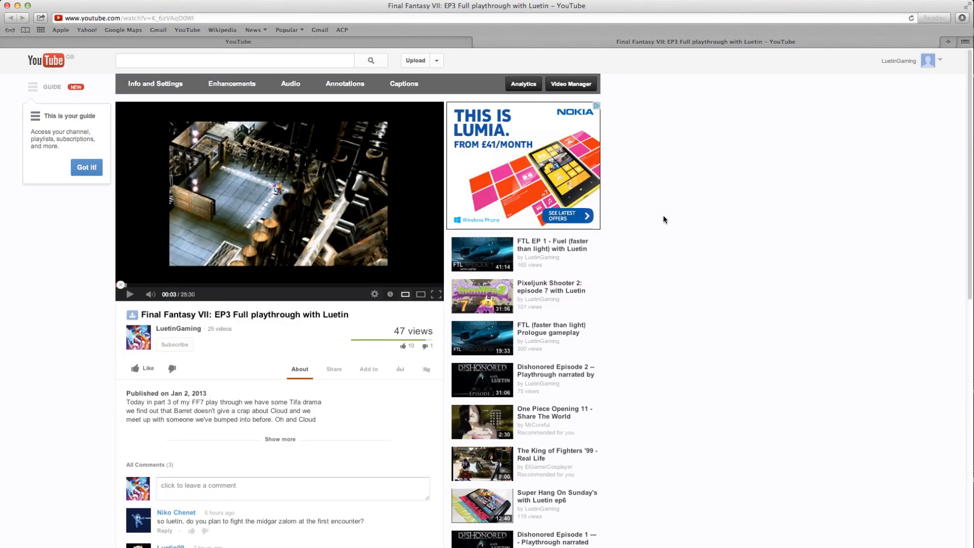
pyautogui.moveTo(553, 244)
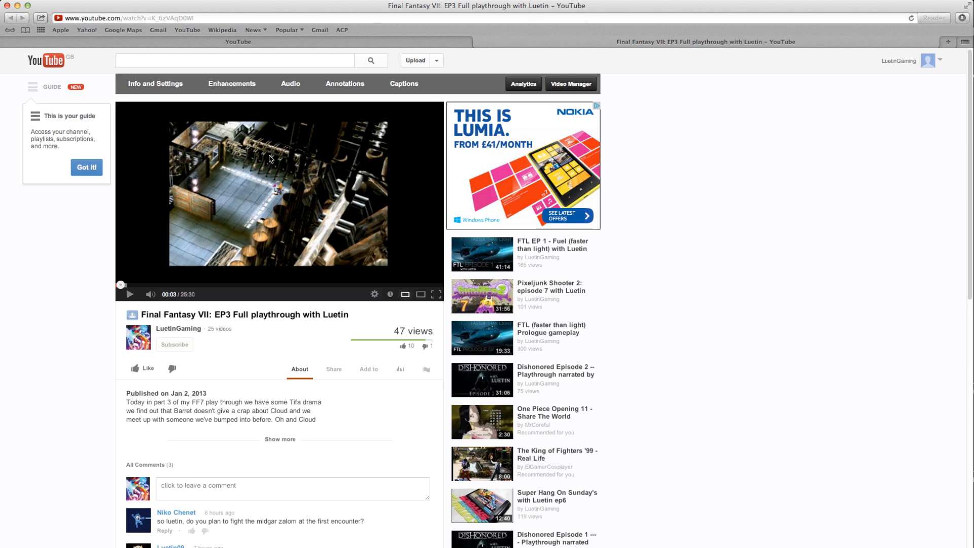
pyautogui.moveTo(260, 188)
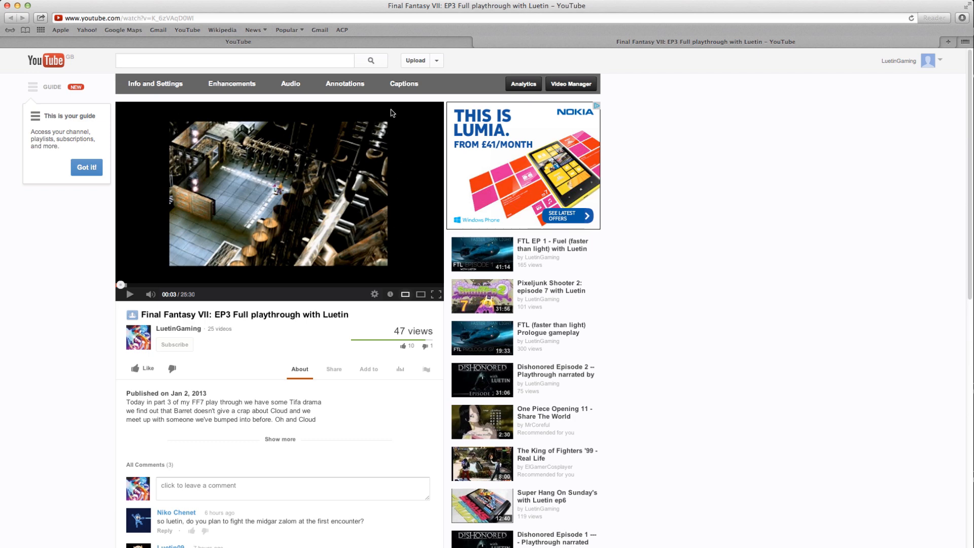
pyautogui.moveTo(313, 247)
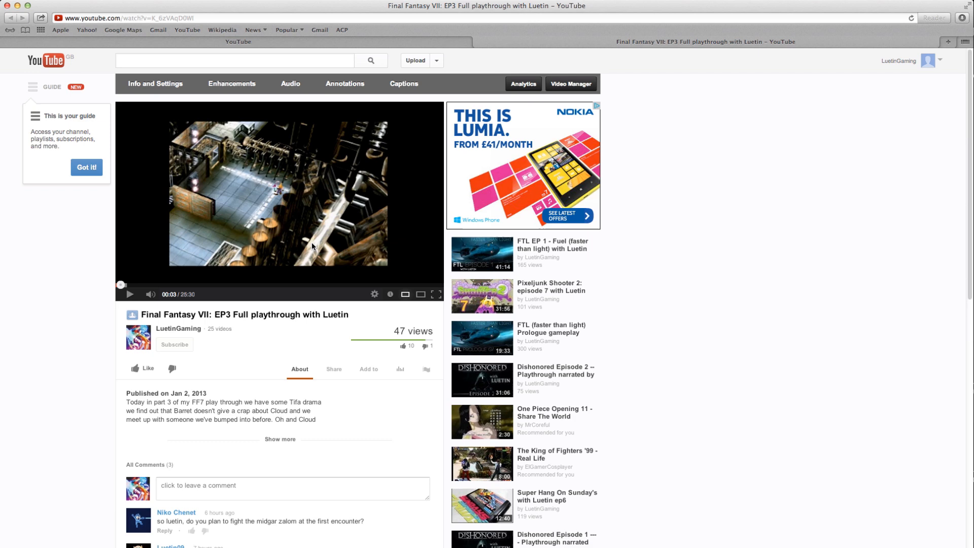
pyautogui.moveTo(607, 241)
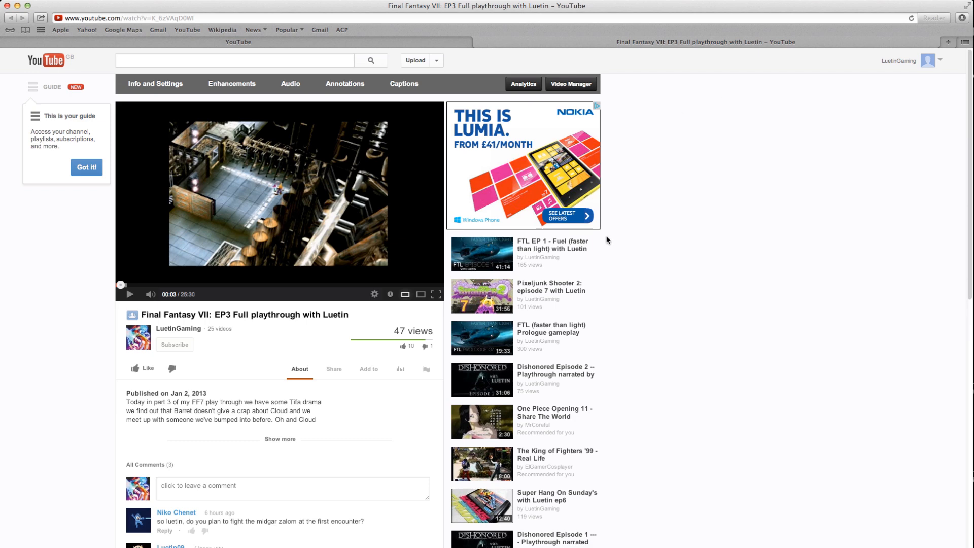
pyautogui.moveTo(288, 238)
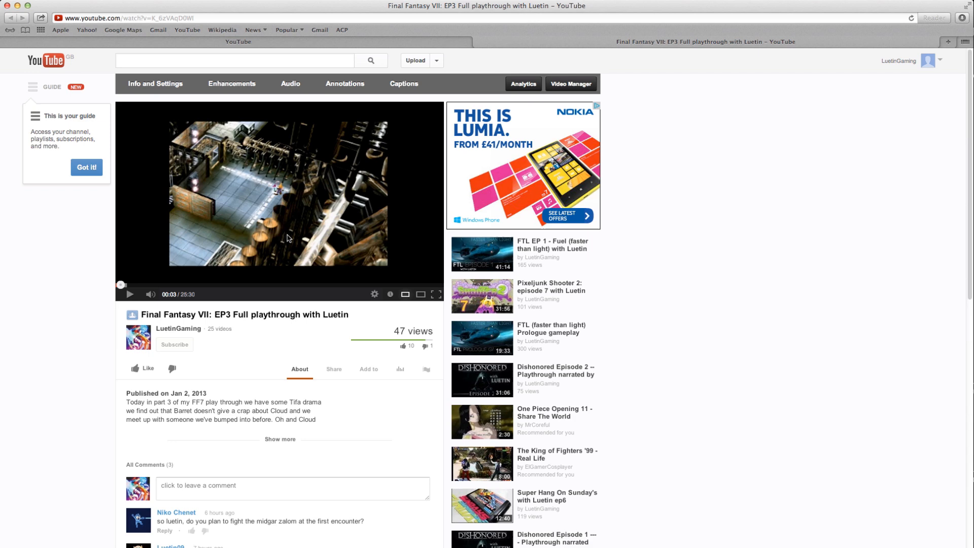
pyautogui.moveTo(304, 196)
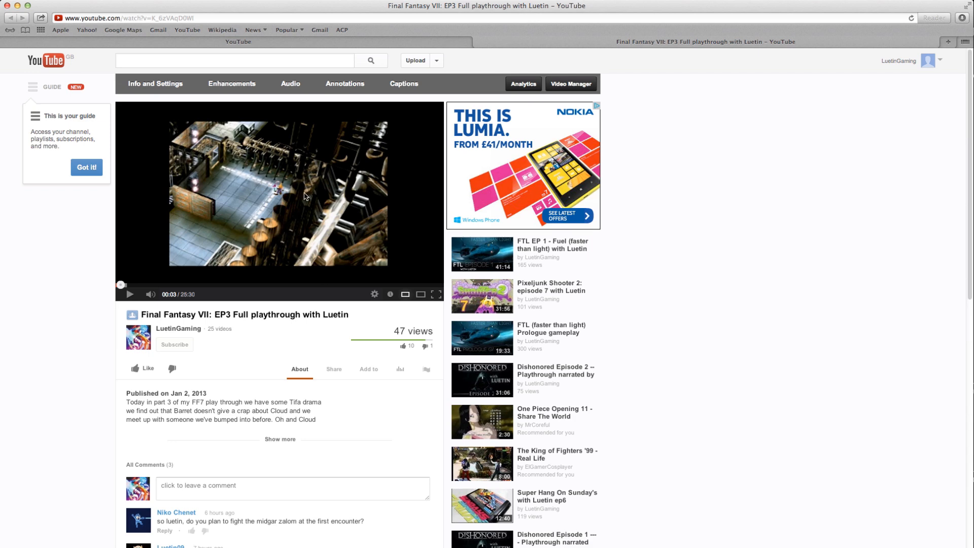
pyautogui.moveTo(316, 194)
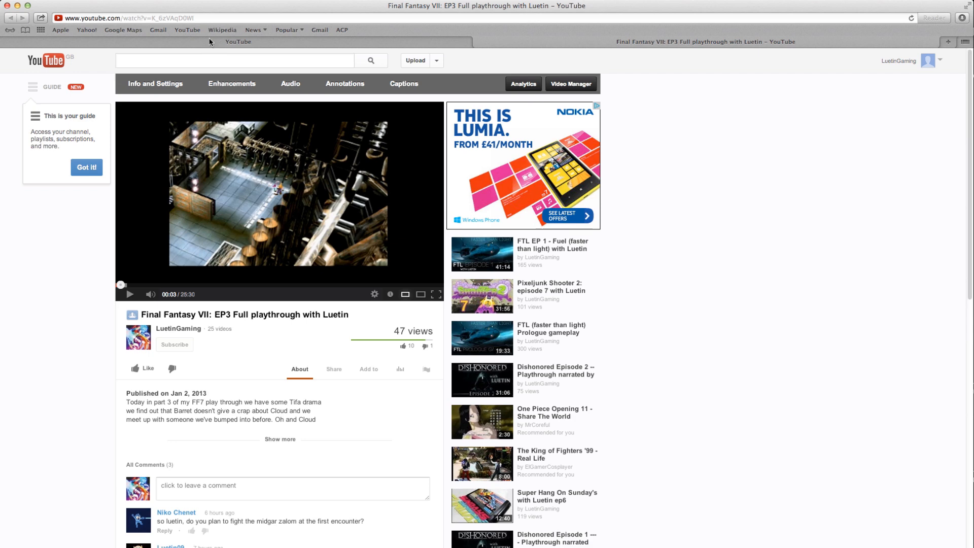
# Add the tag yt:crop=16:9 to the Final Fantasy VII EP3 video's tags and save
pyautogui.click(155, 83)
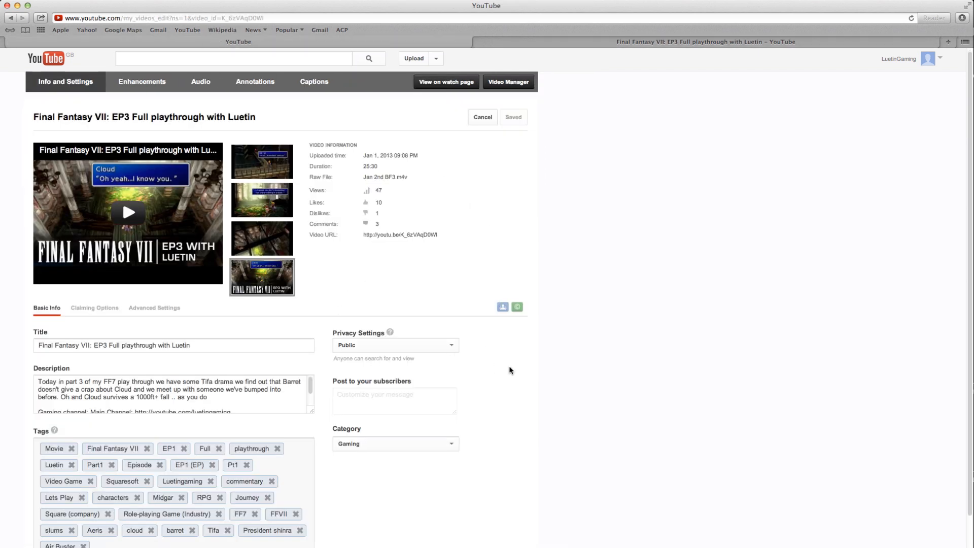
pyautogui.scroll(-3)
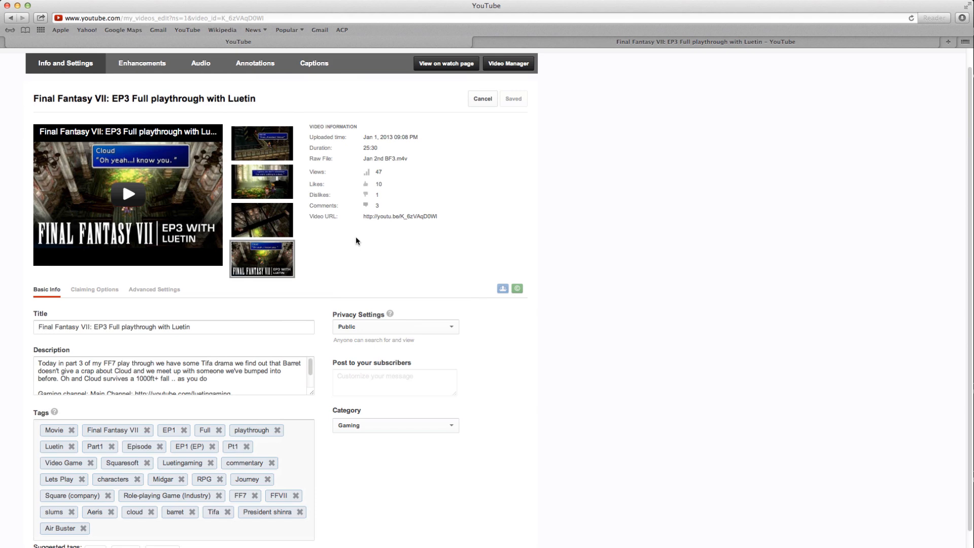
pyautogui.scroll(-3)
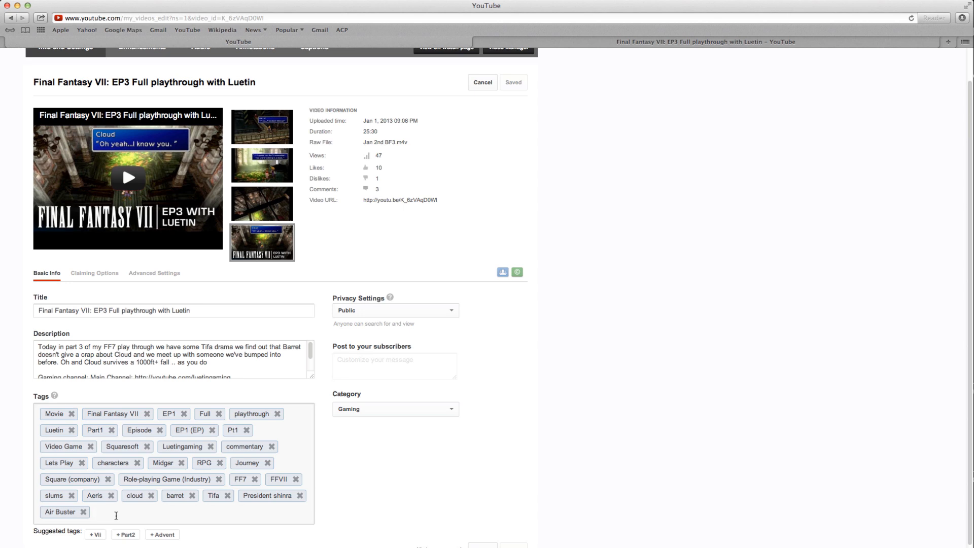
pyautogui.write('yt:crop=16:9')
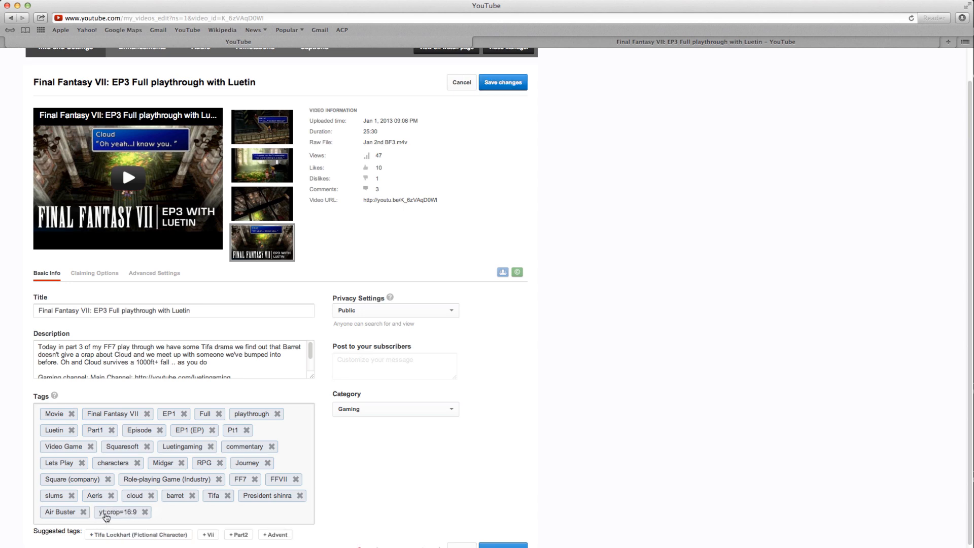
pyautogui.moveTo(128, 517)
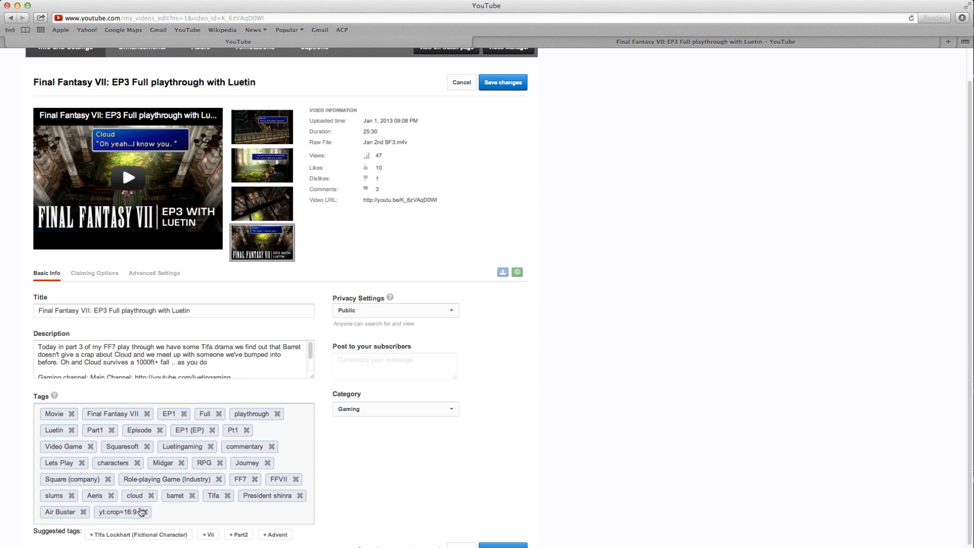
pyautogui.click(502, 82)
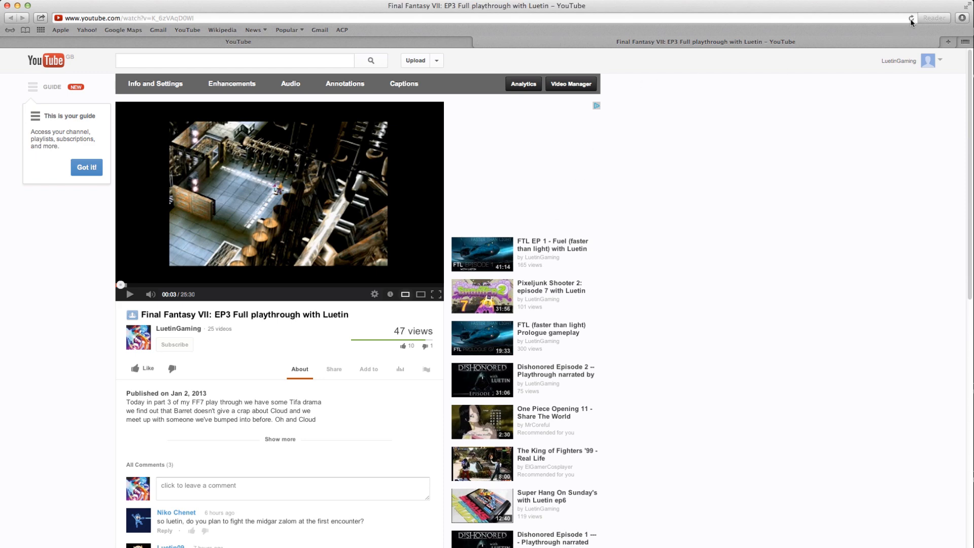
# Reload the watch page, play the video, and enlarge the player to show the 16:9 crop
pyautogui.click(911, 17)
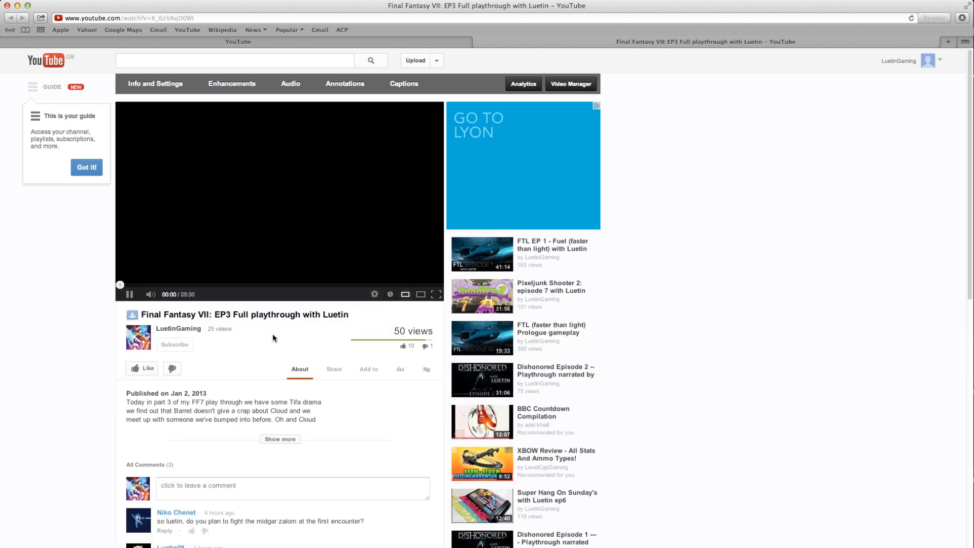
pyautogui.click(129, 294)
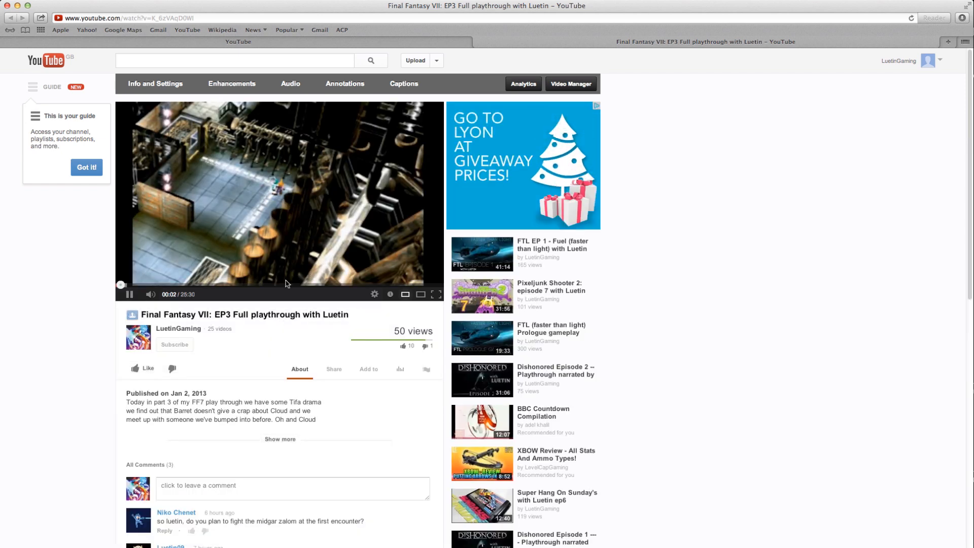
pyautogui.click(150, 294)
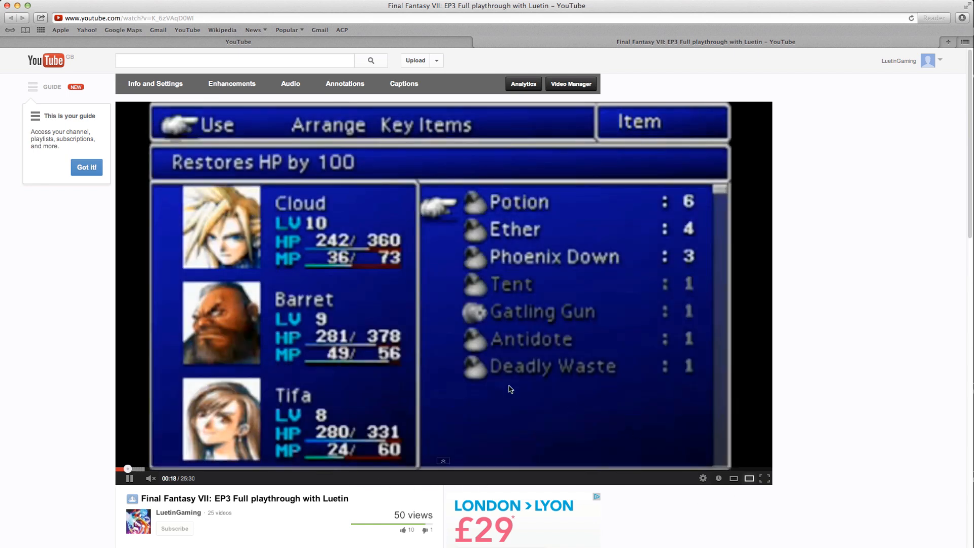
pyautogui.moveTo(711, 484)
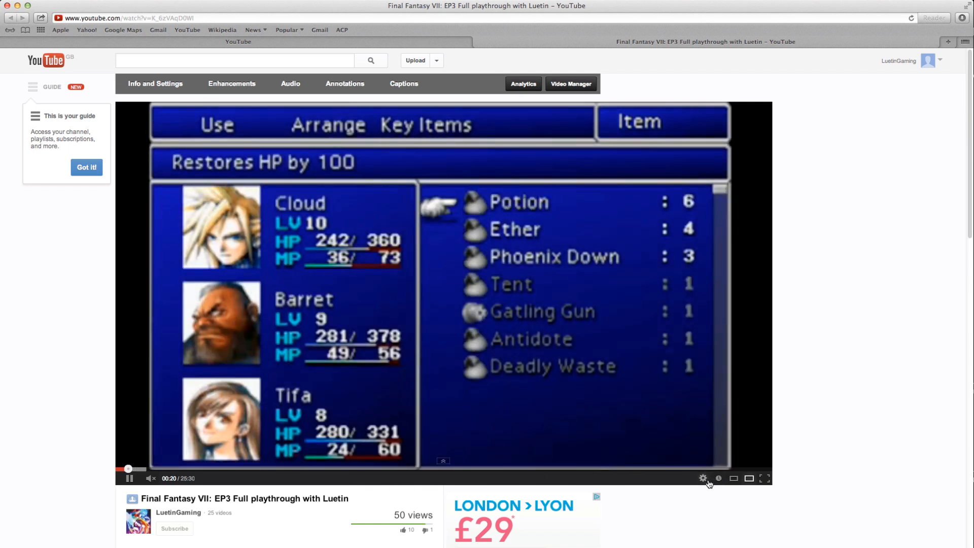